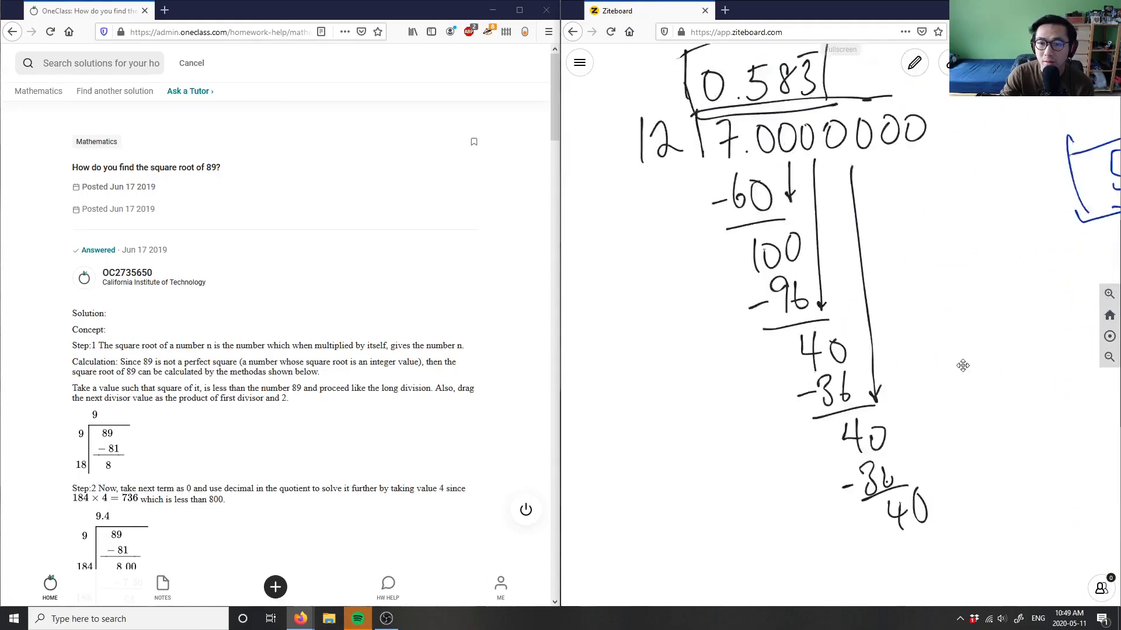
- Clear the old 7 ÷ 12 long division and select black ink
{"action": "left_click", "coordinate": [914, 62]}
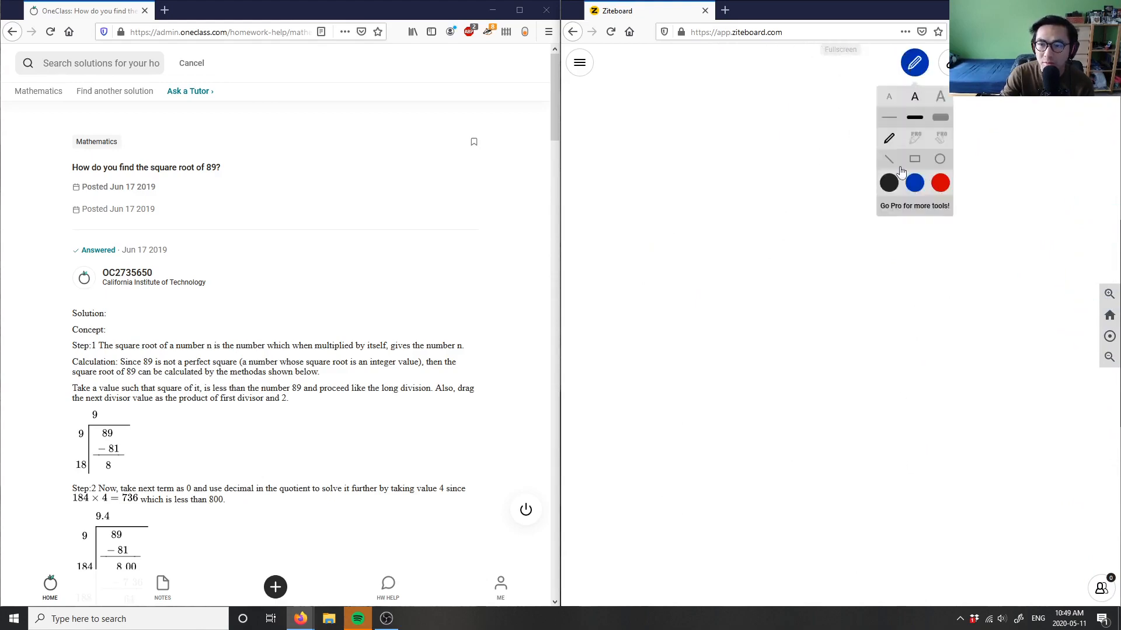
{"action": "left_click", "coordinate": [603, 184]}
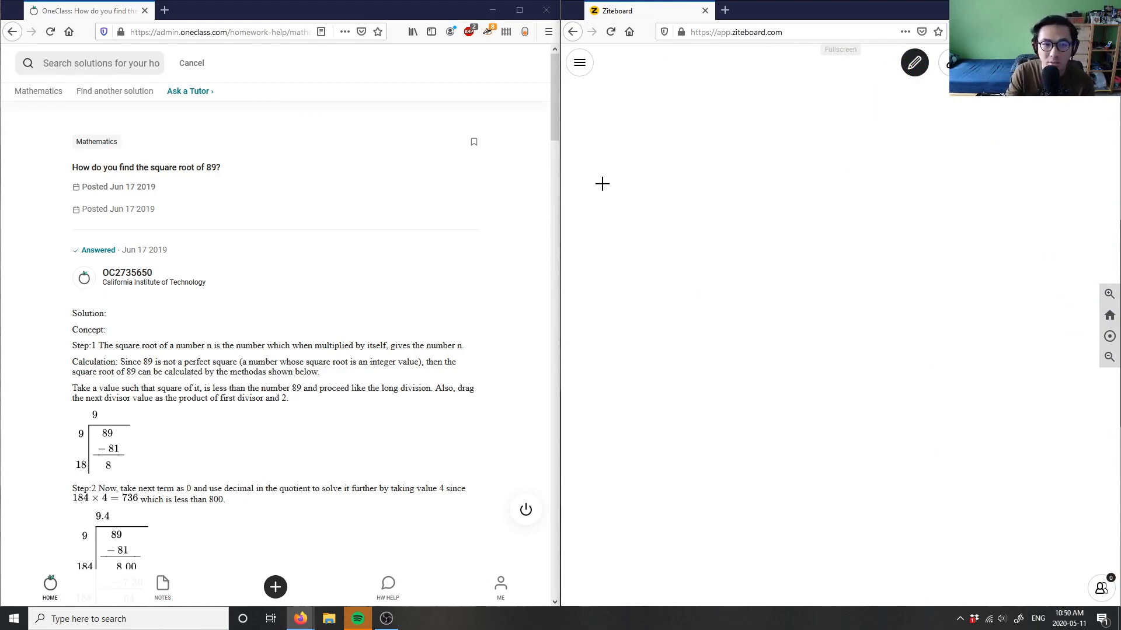
- Handwrite the heading '11) square root of 89?'
{"action": "left_click_drag", "start_coordinate": [600, 175], "coordinate": [630, 203]}
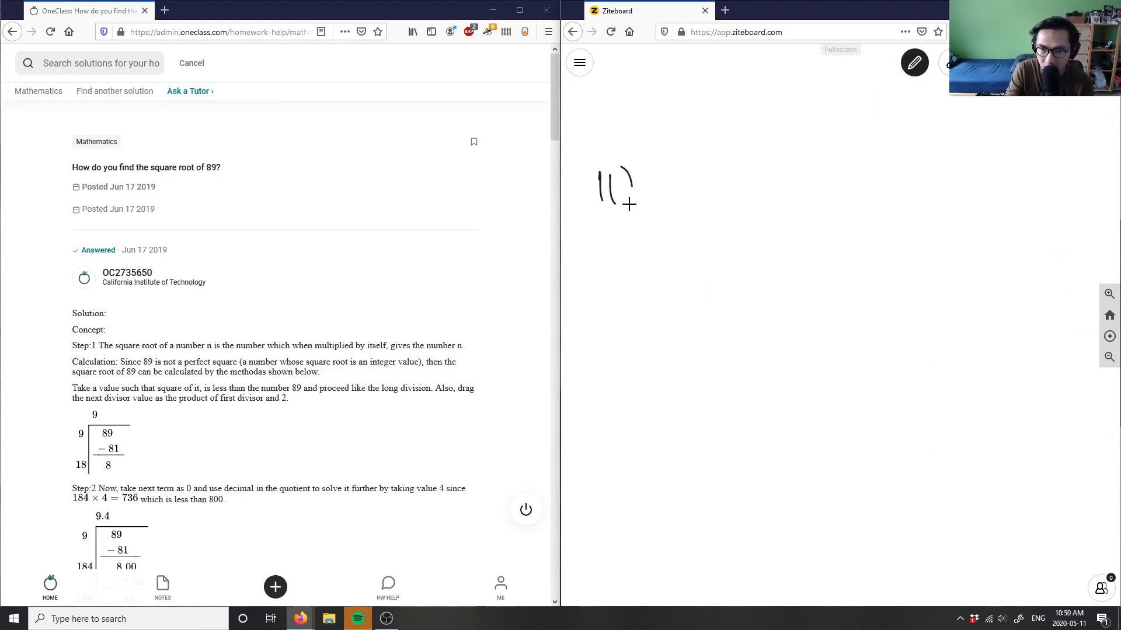
{"action": "left_click_drag", "start_coordinate": [654, 175], "coordinate": [686, 189]}
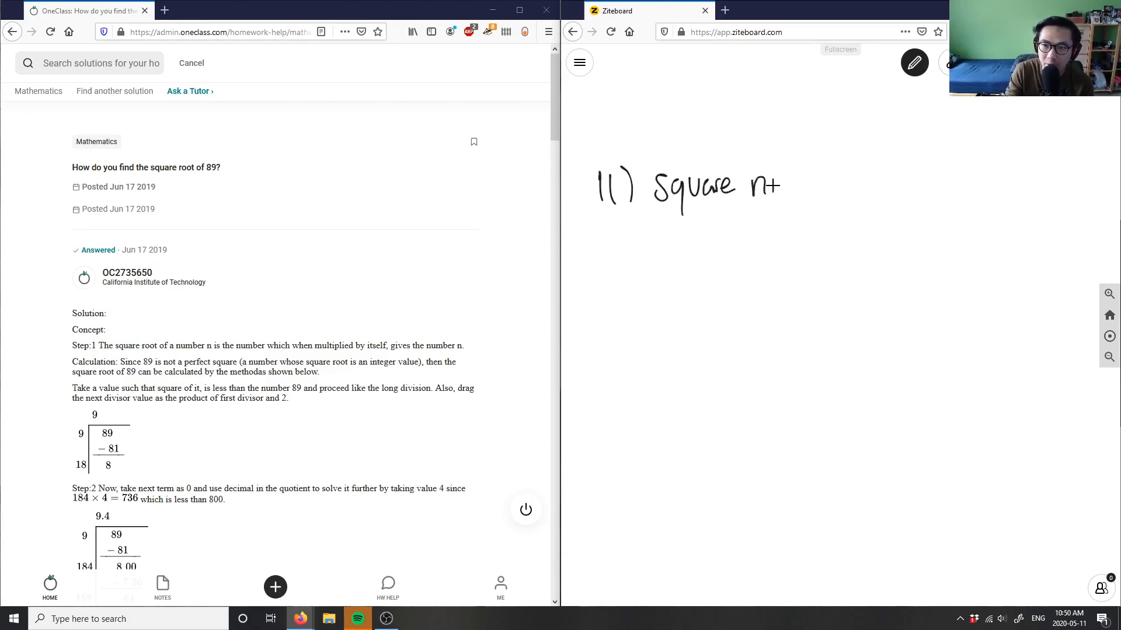
{"action": "left_click_drag", "start_coordinate": [757, 182], "coordinate": [829, 189]}
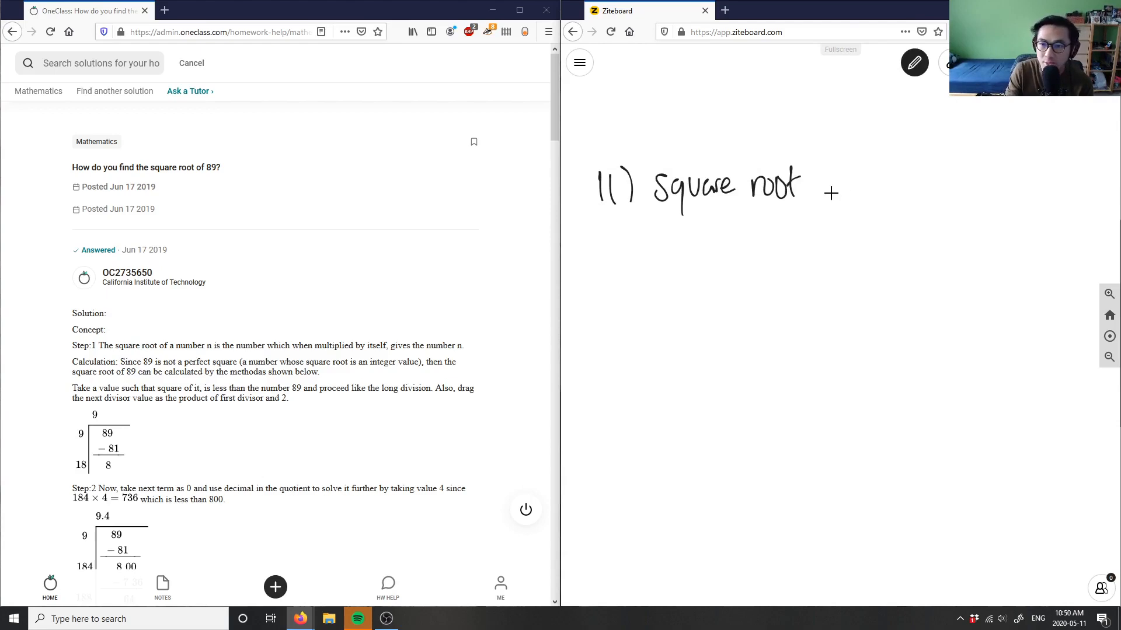
{"action": "left_click_drag", "start_coordinate": [821, 182], "coordinate": [936, 185]}
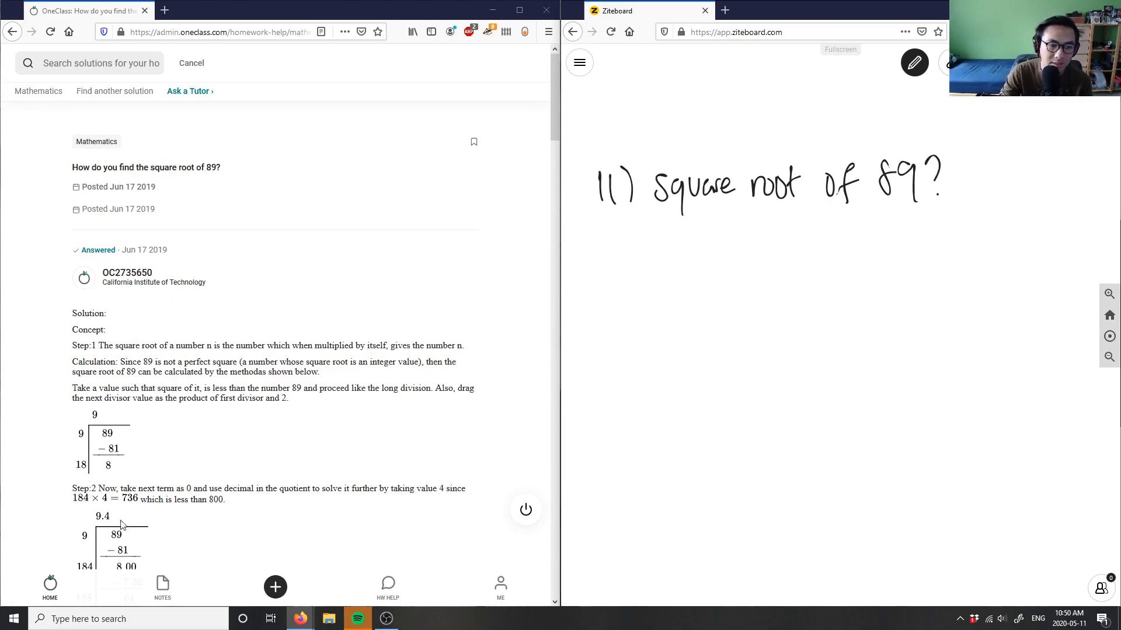
{"action": "mouse_move", "coordinate": [675, 338]}
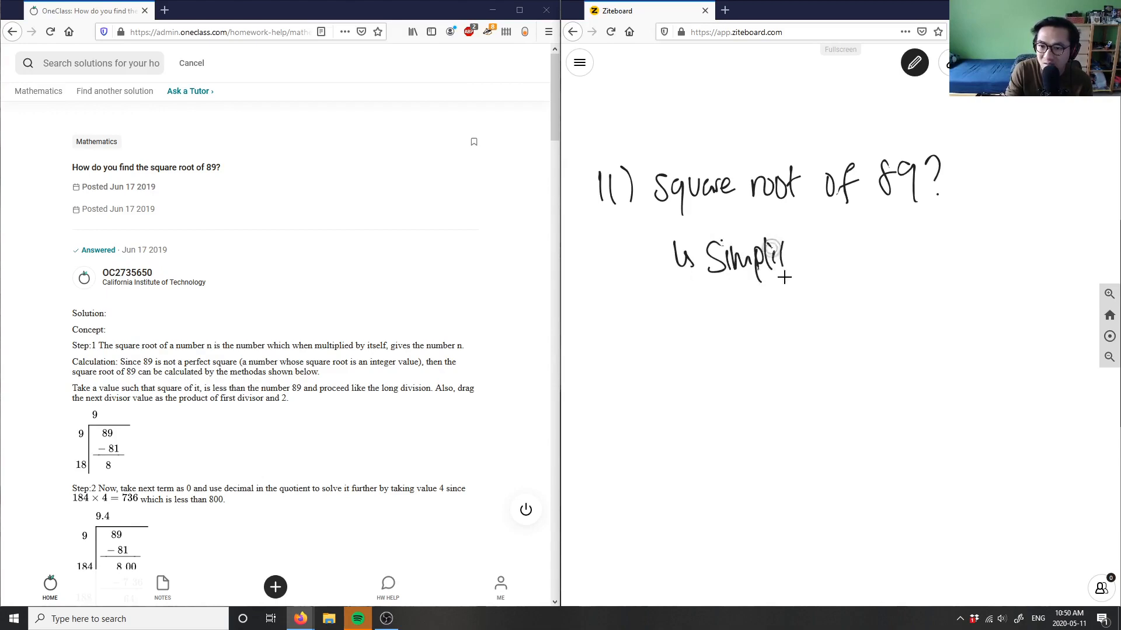
- Write 'simplified radical form' and note that 89 is prime, then return to black ink
{"action": "left_click_drag", "start_coordinate": [779, 258], "coordinate": [900, 254]}
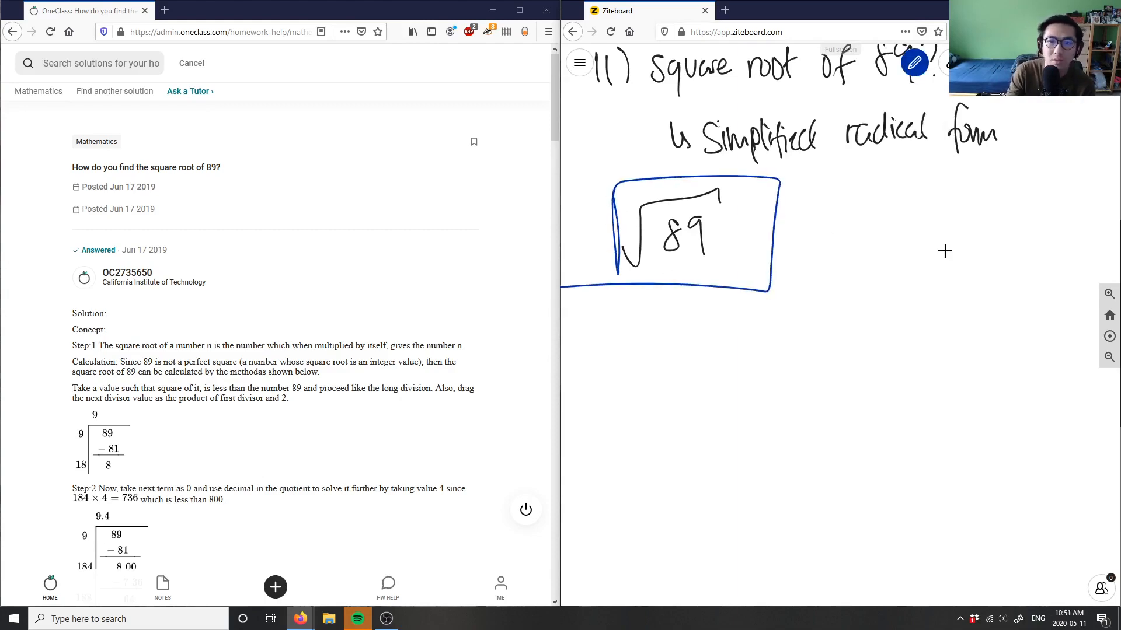
{"action": "left_click_drag", "start_coordinate": [800, 236], "coordinate": [821, 239]}
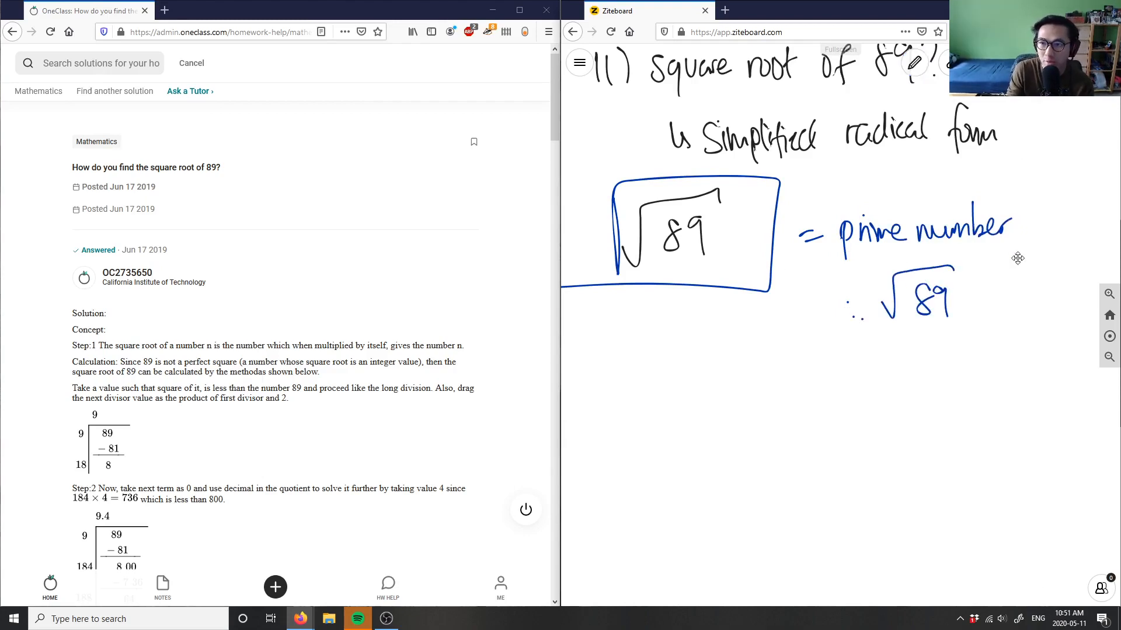
{"action": "left_click", "coordinate": [913, 63]}
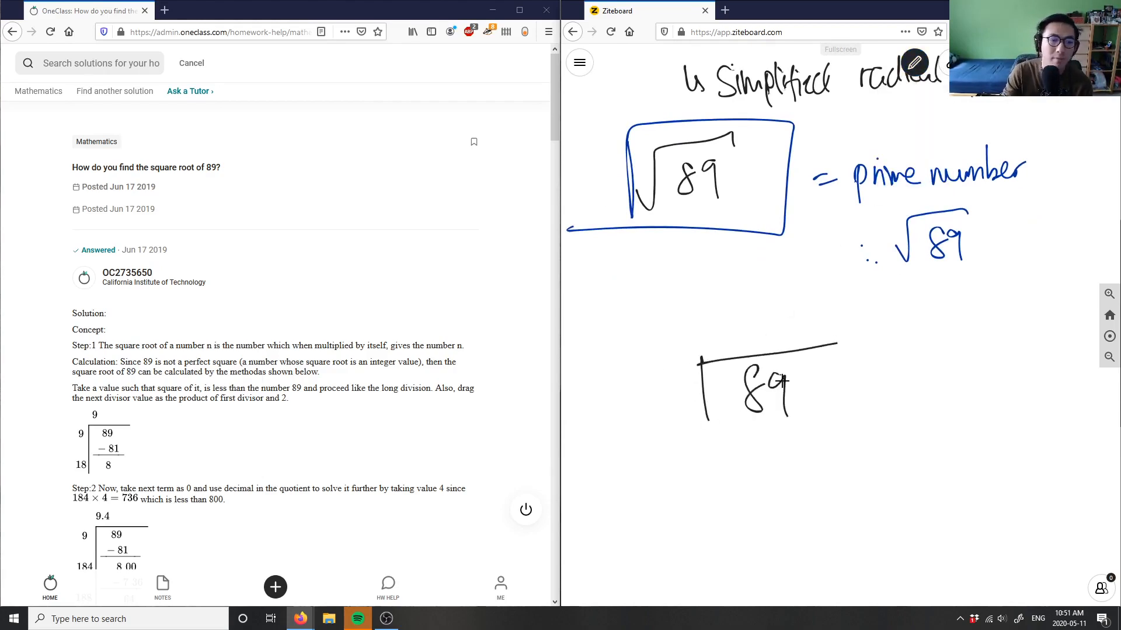
- Start the long division of 89 by subtracting 81 under it
{"action": "scroll", "scroll_direction": "down", "scroll_amount": 3}
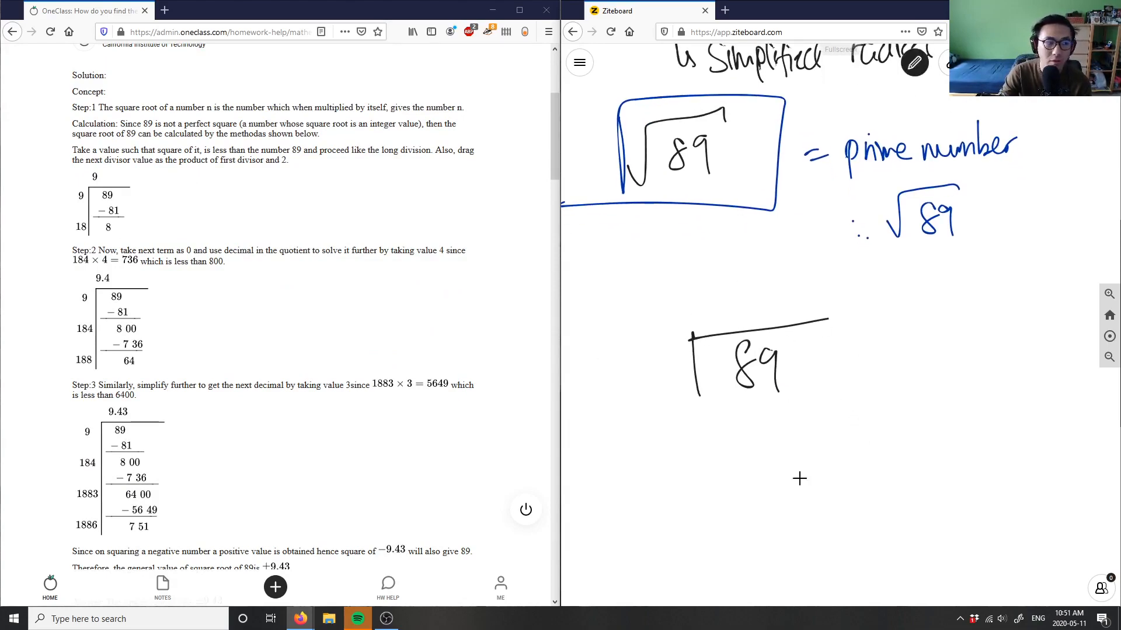
{"action": "mouse_move", "coordinate": [665, 323]}
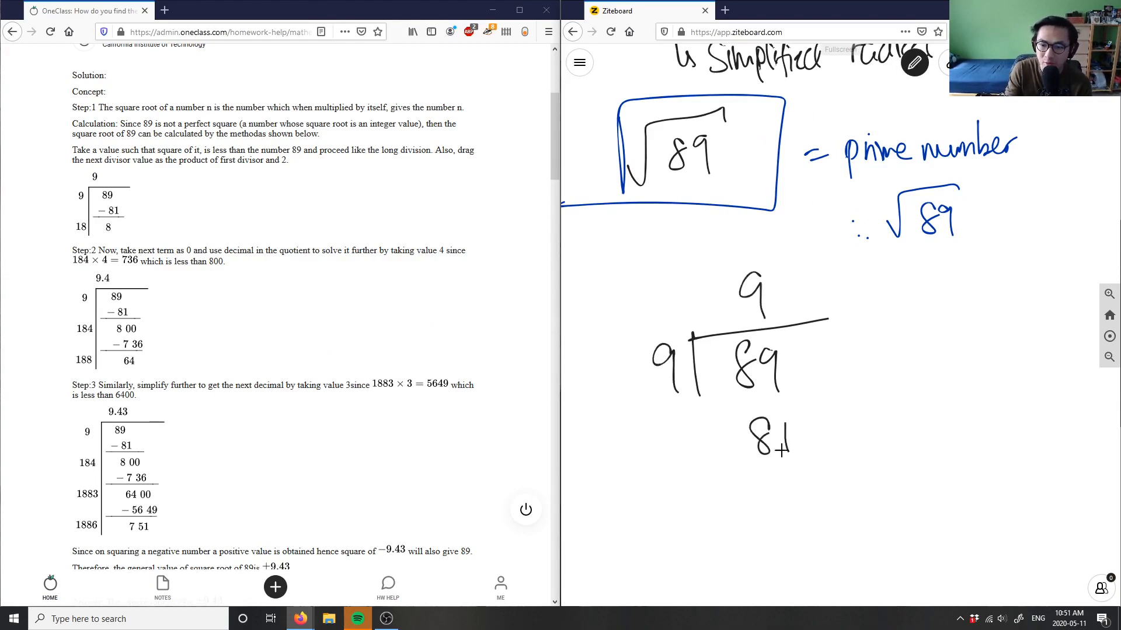
{"action": "left_click_drag", "start_coordinate": [736, 440], "coordinate": [815, 461]}
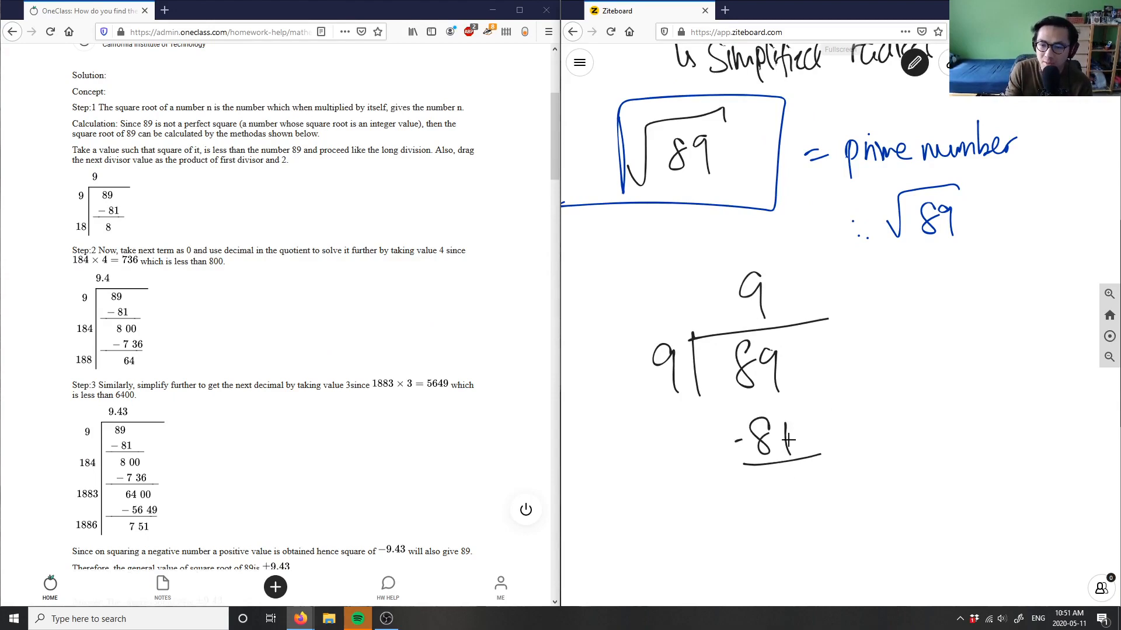
{"action": "left_click_drag", "start_coordinate": [751, 436], "coordinate": [800, 507]}
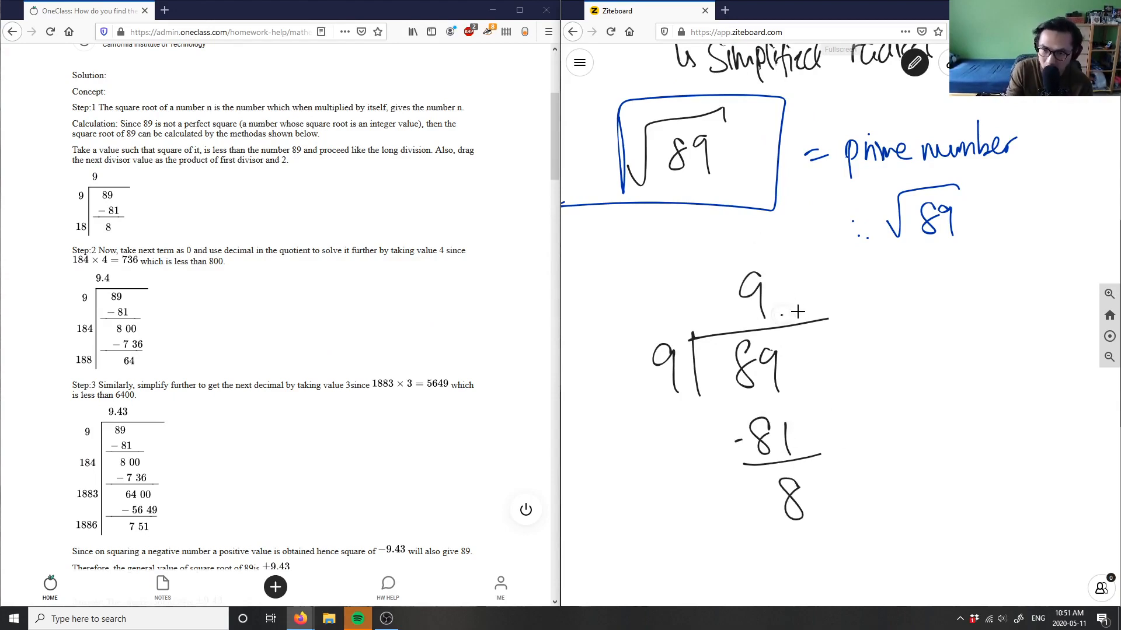
- Add the quotient's decimal point, extend the bracket, and subtract 736 from 800
{"action": "left_click_drag", "start_coordinate": [786, 497], "coordinate": [851, 500]}
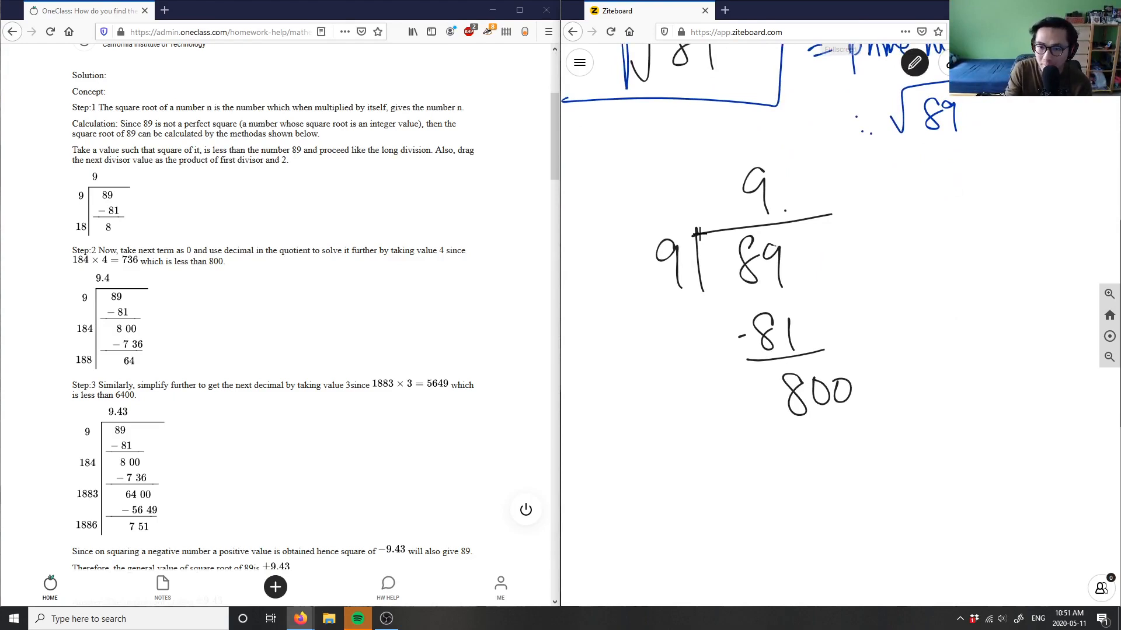
{"action": "left_click_drag", "start_coordinate": [720, 232], "coordinate": [722, 454]}
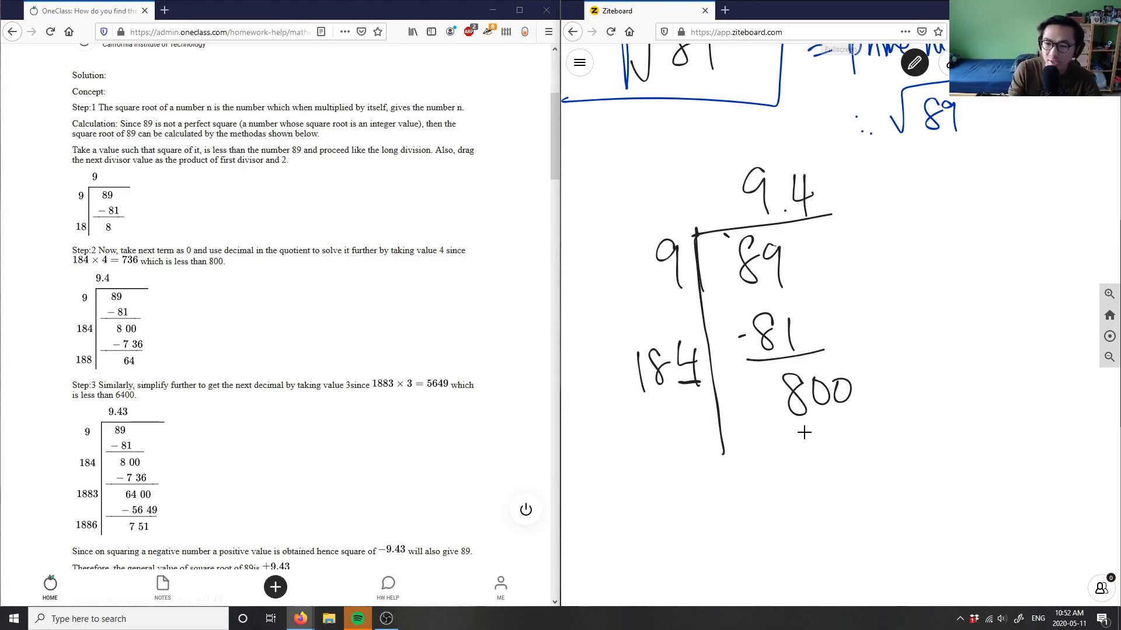
{"action": "left_click_drag", "start_coordinate": [790, 447], "coordinate": [893, 471]}
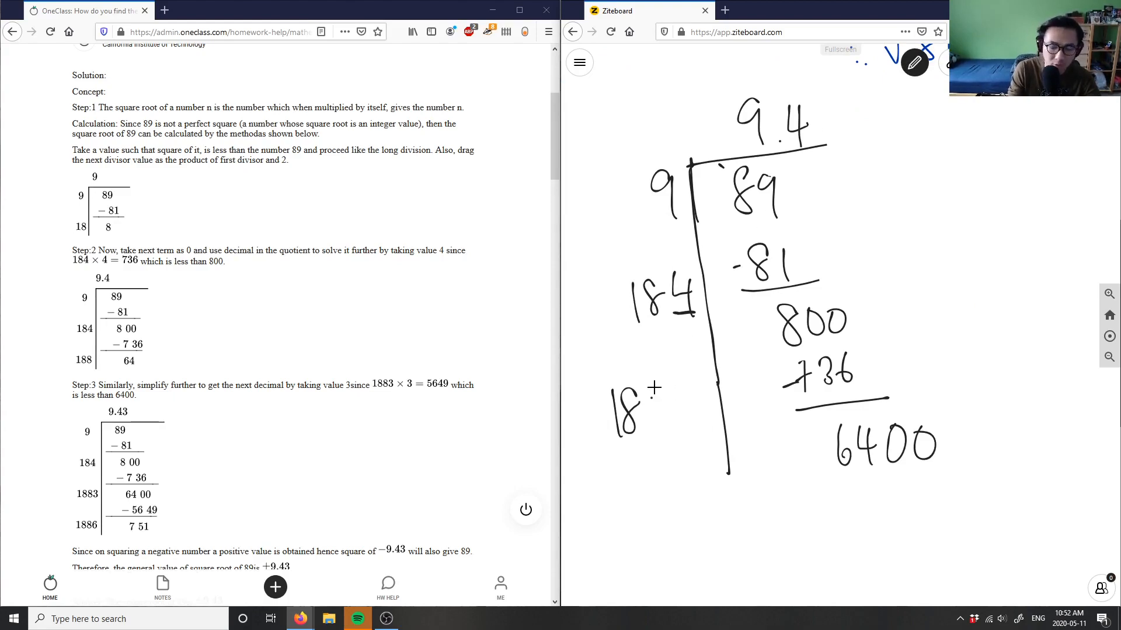
- Write divisor 188, subtract 5649 from 6400, and box the quotient 9.43
{"action": "left_click_drag", "start_coordinate": [643, 408], "coordinate": [704, 425]}
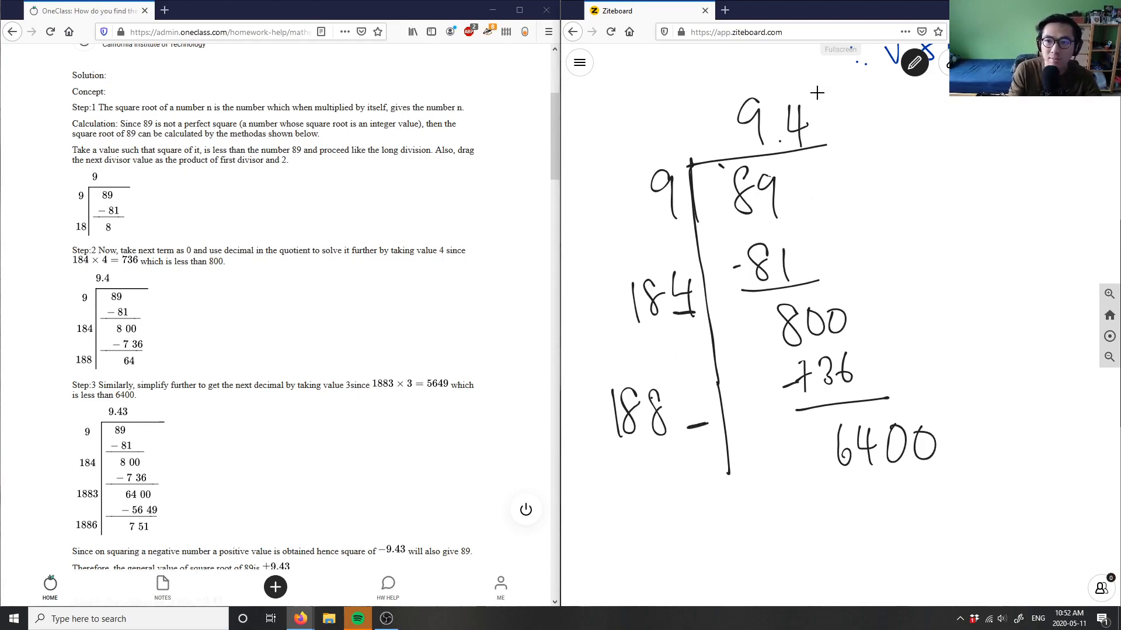
{"action": "mouse_move", "coordinate": [918, 392]}
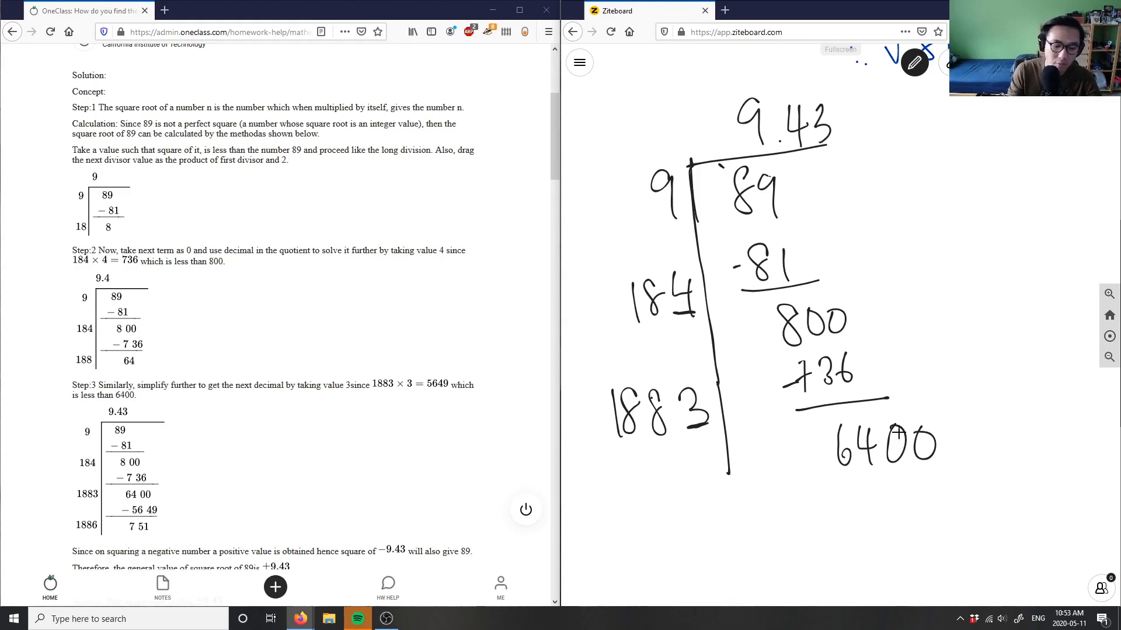
{"action": "left_click_drag", "start_coordinate": [847, 501], "coordinate": [925, 500]}
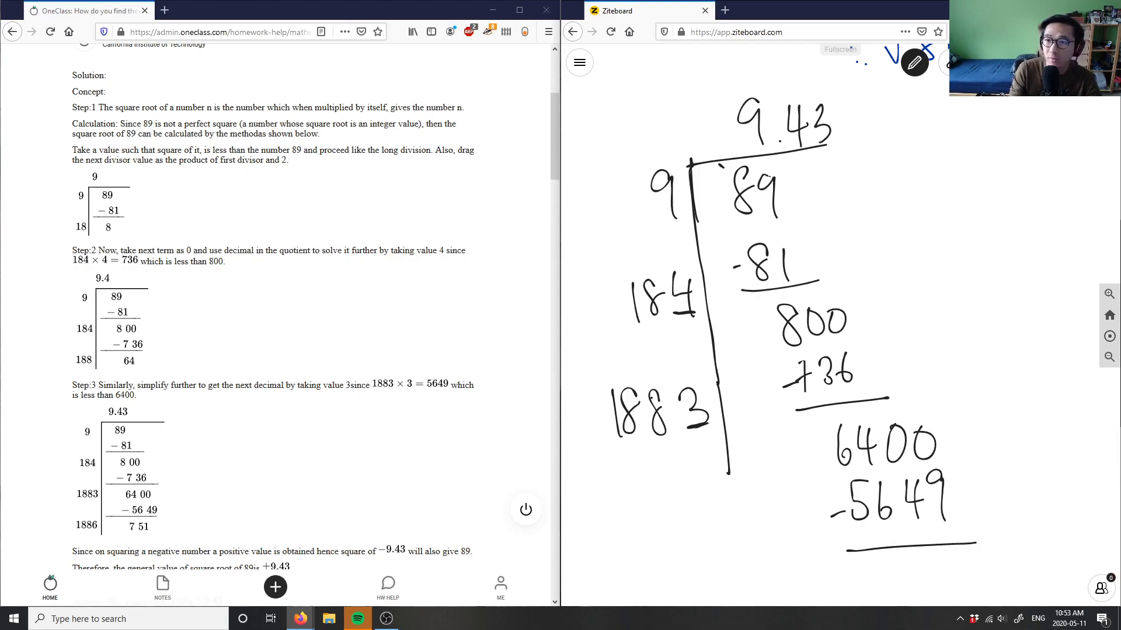
{"action": "scroll", "scroll_direction": "down", "scroll_amount": 3}
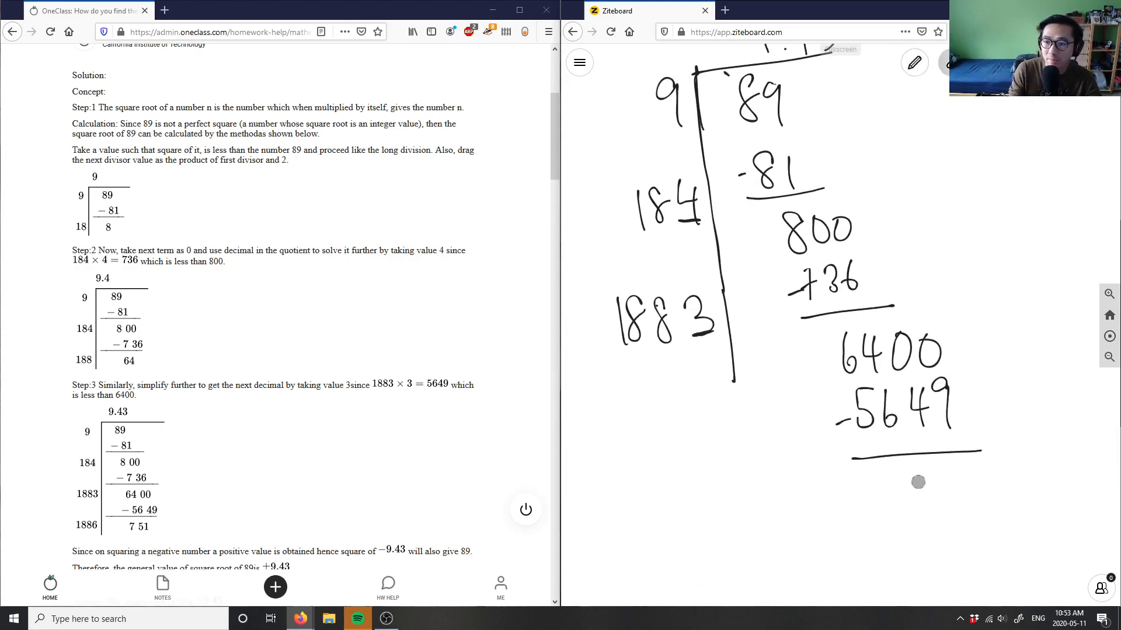
{"action": "left_click_drag", "start_coordinate": [915, 479], "coordinate": [936, 486]}
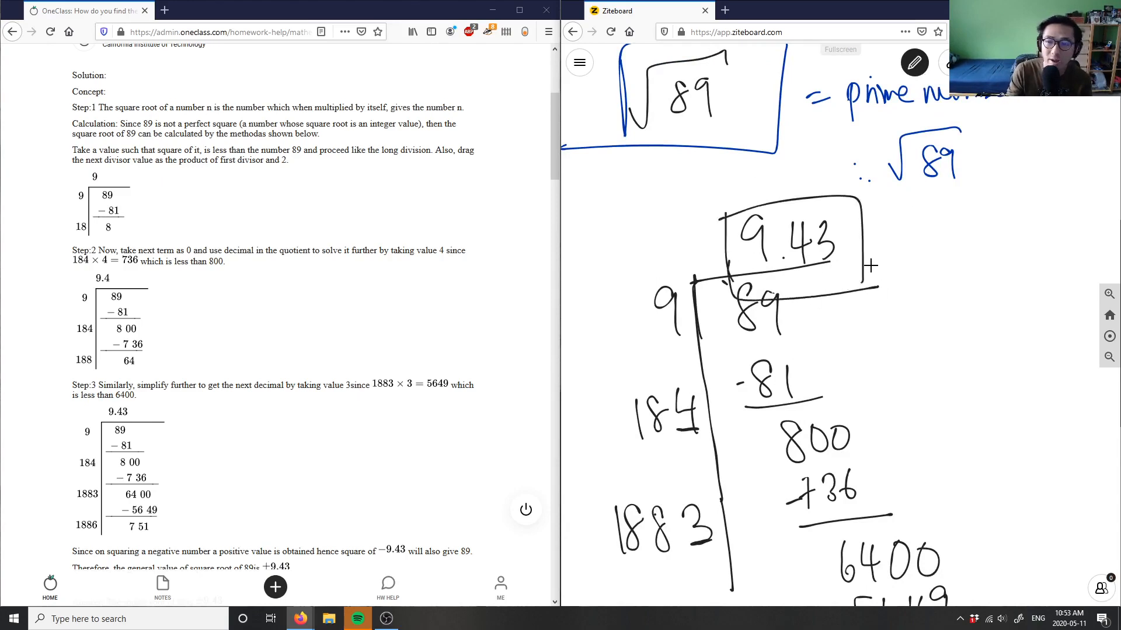
- In blue ink, write the conclusion '∴ √89 ≈ ±9.43' beside the division
{"action": "left_click", "coordinate": [913, 63]}
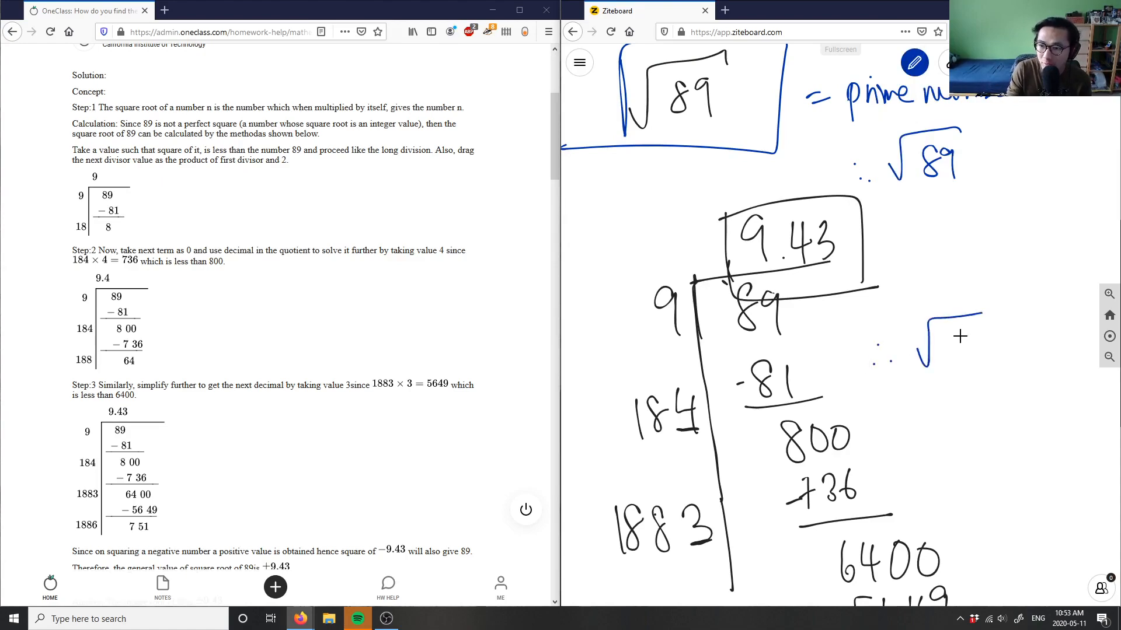
{"action": "left_click_drag", "start_coordinate": [943, 351], "coordinate": [1022, 357]}
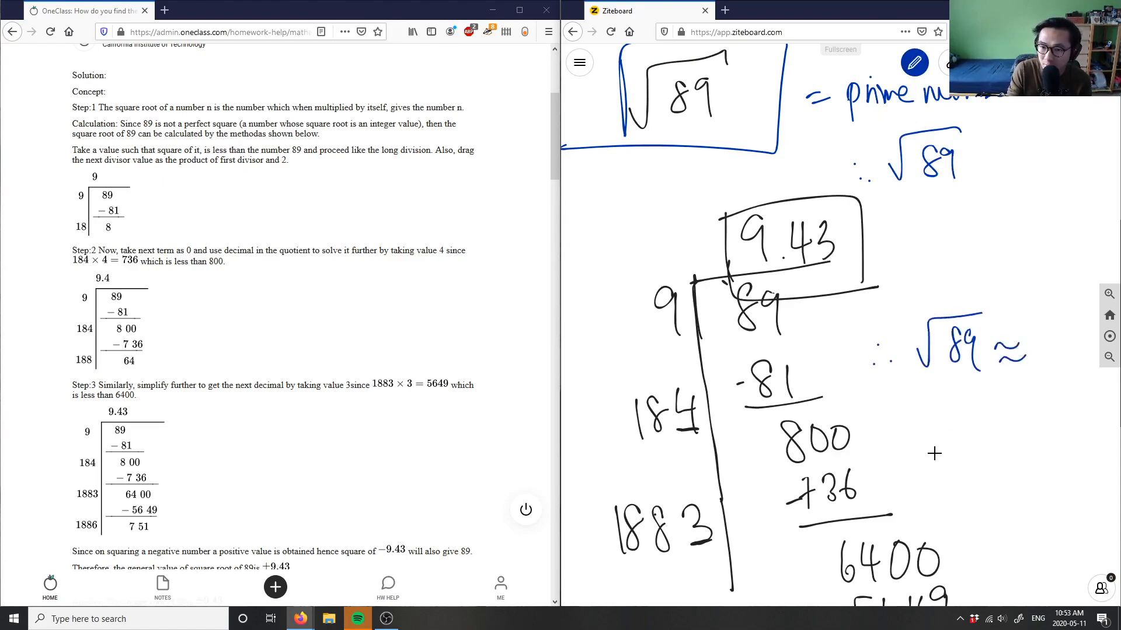
{"action": "left_click_drag", "start_coordinate": [925, 429], "coordinate": [1022, 443]}
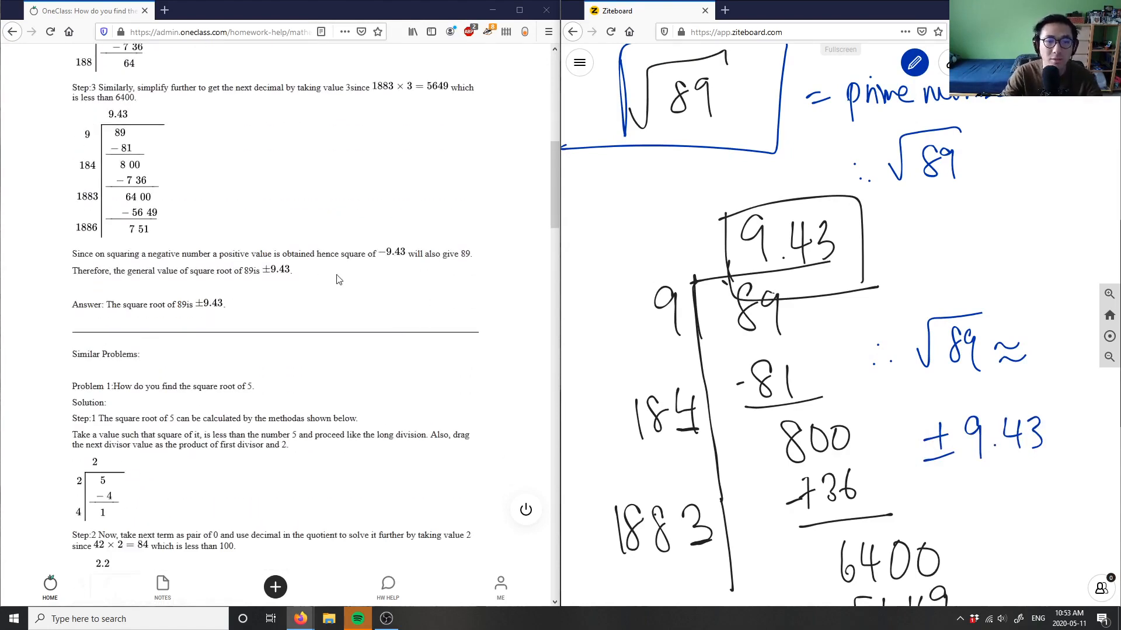
- Scroll the OneClass answer page down to the 'Verify solution' section
{"action": "scroll", "scroll_direction": "down", "scroll_amount": 3}
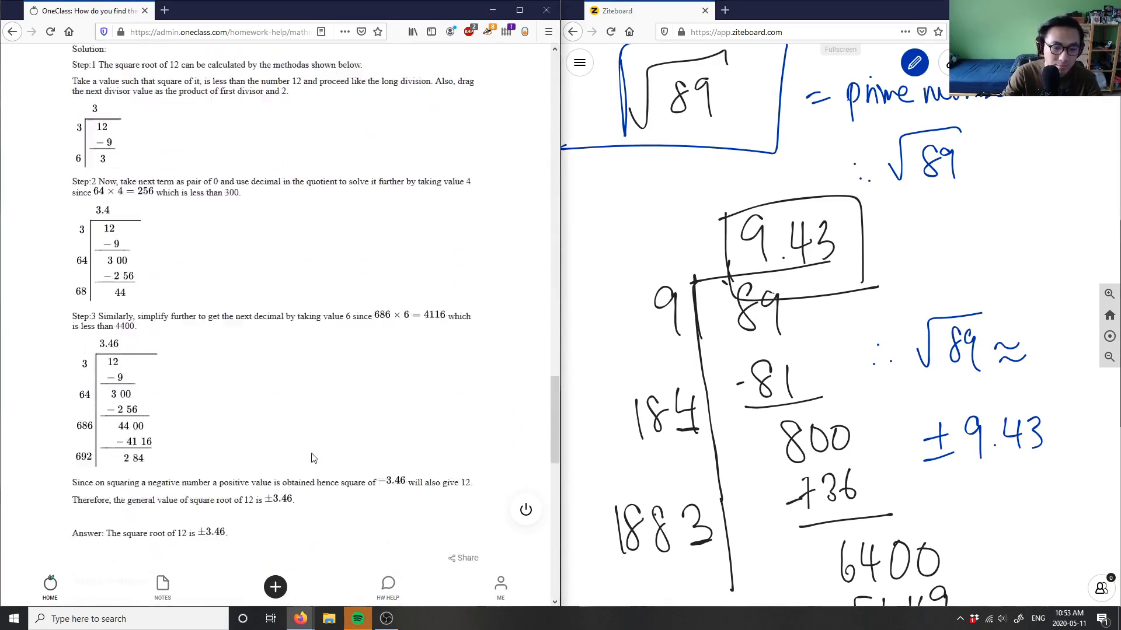
{"action": "scroll", "scroll_direction": "down", "scroll_amount": 3}
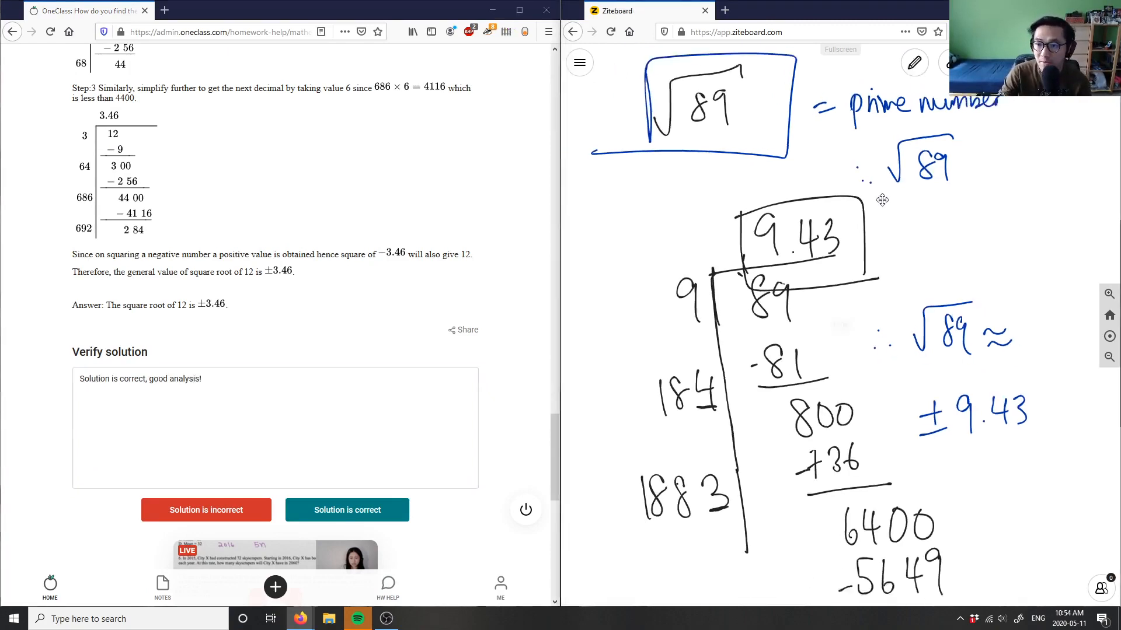
{"action": "scroll", "scroll_direction": "down", "scroll_amount": 3}
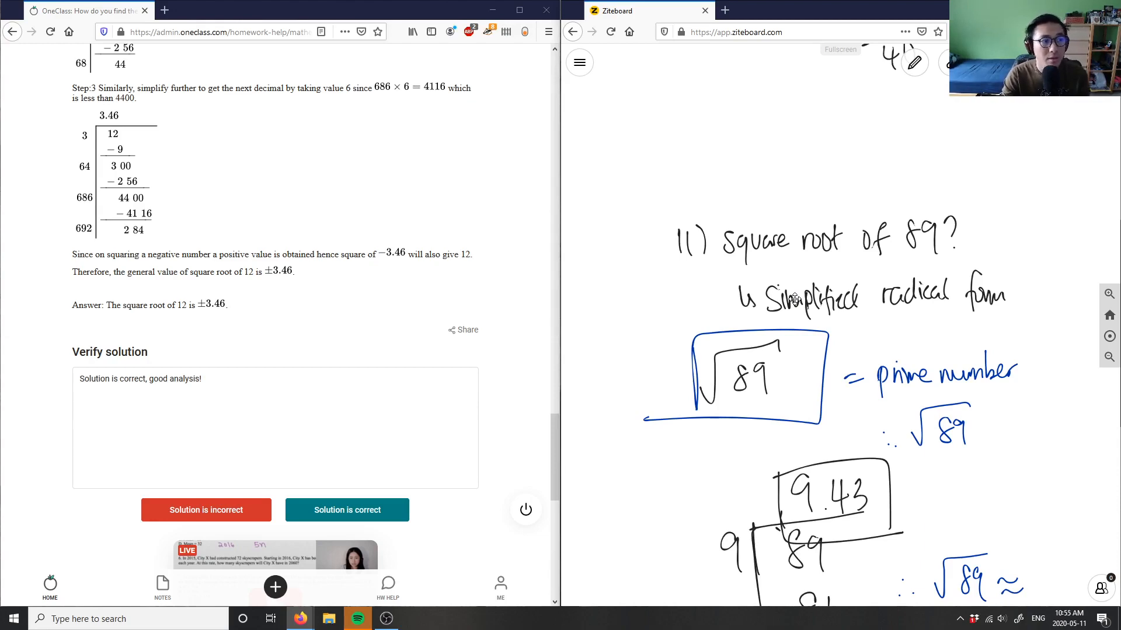
{"action": "mouse_move", "coordinate": [445, 314]}
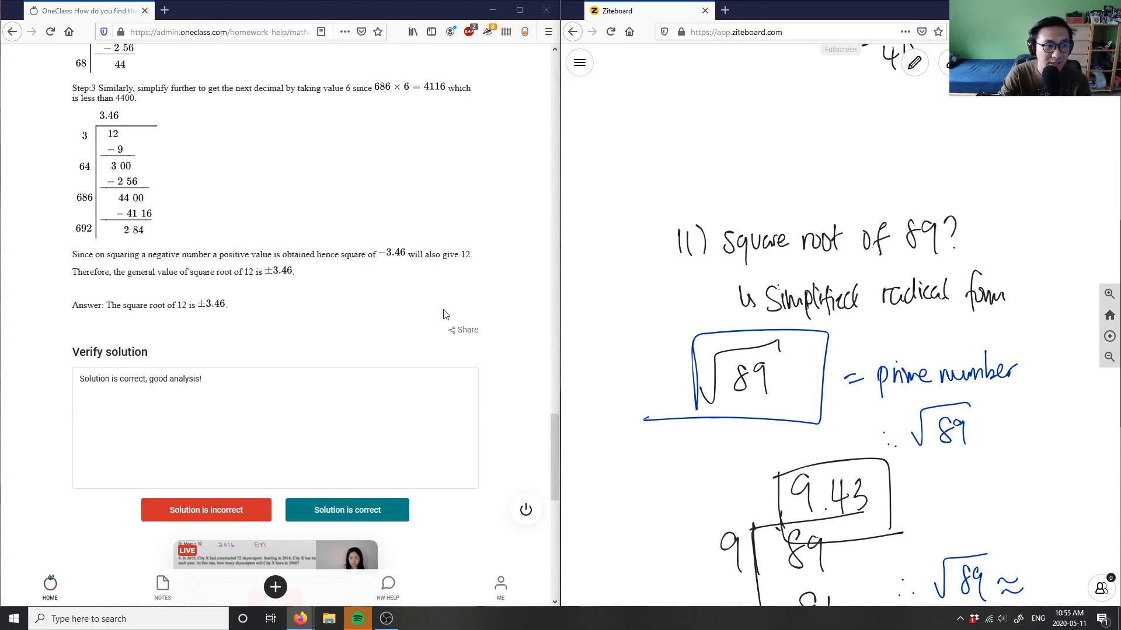